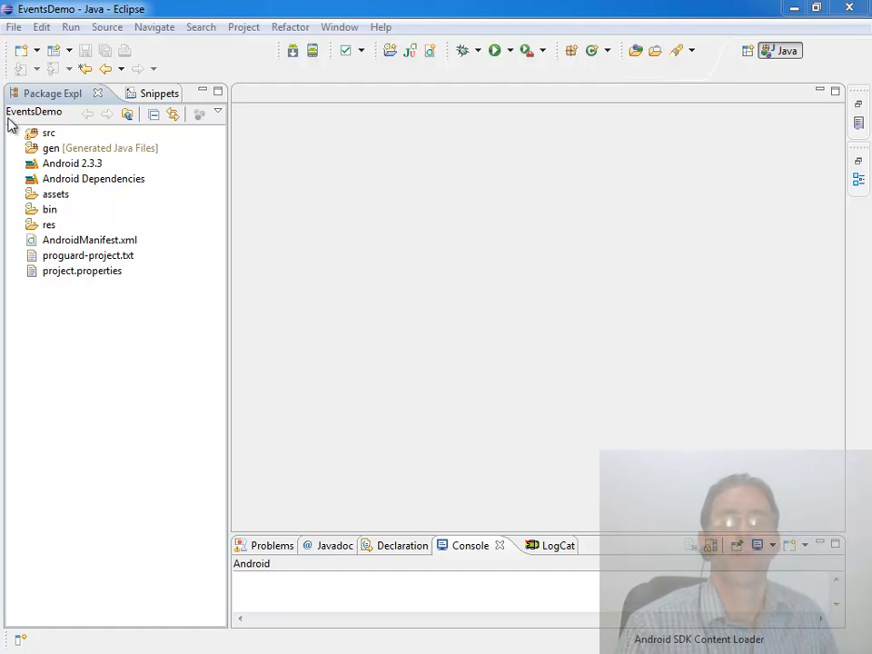
{"action": "mouse_move", "coordinate": [58, 131]}
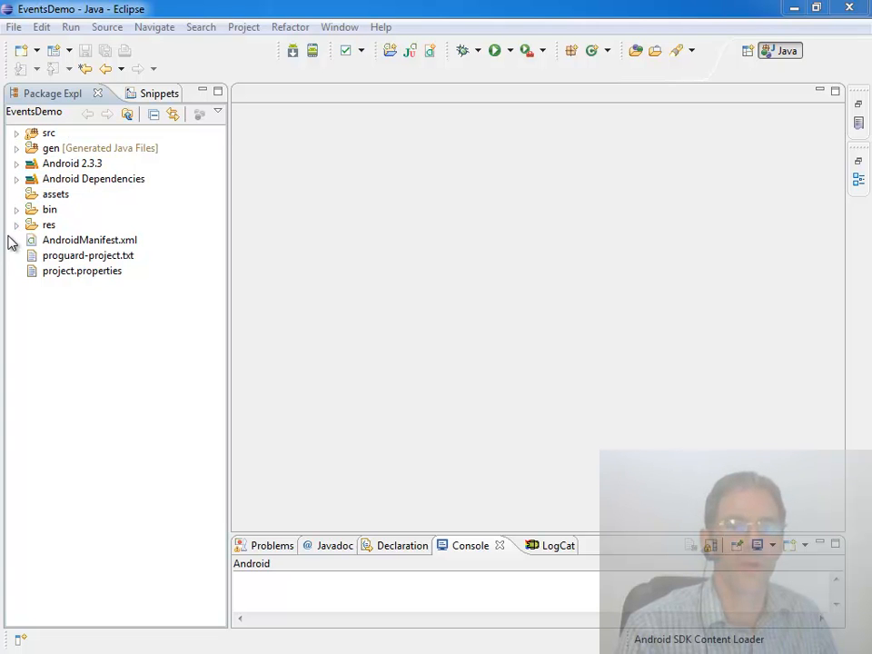
{"action": "mouse_move", "coordinate": [149, 207]}
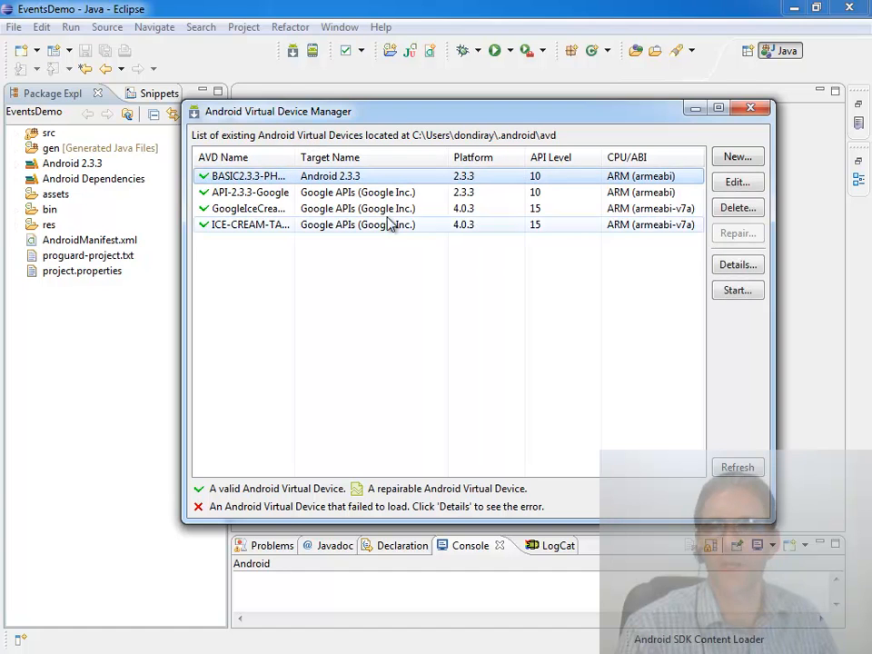
Close the virtual device list and open the project's res/layout/main.xml
{"action": "left_click", "coordinate": [738, 291]}
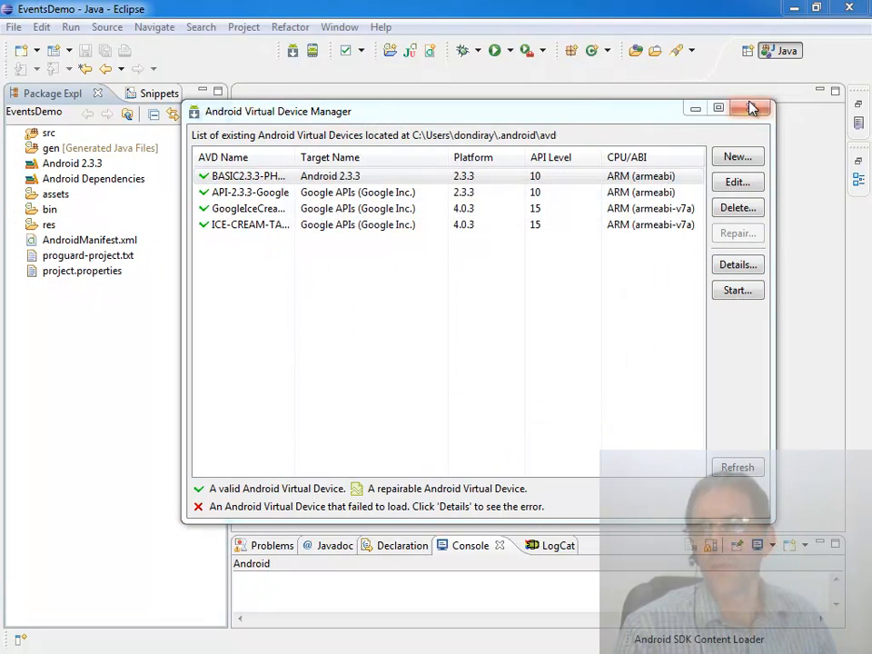
{"action": "left_click", "coordinate": [752, 109]}
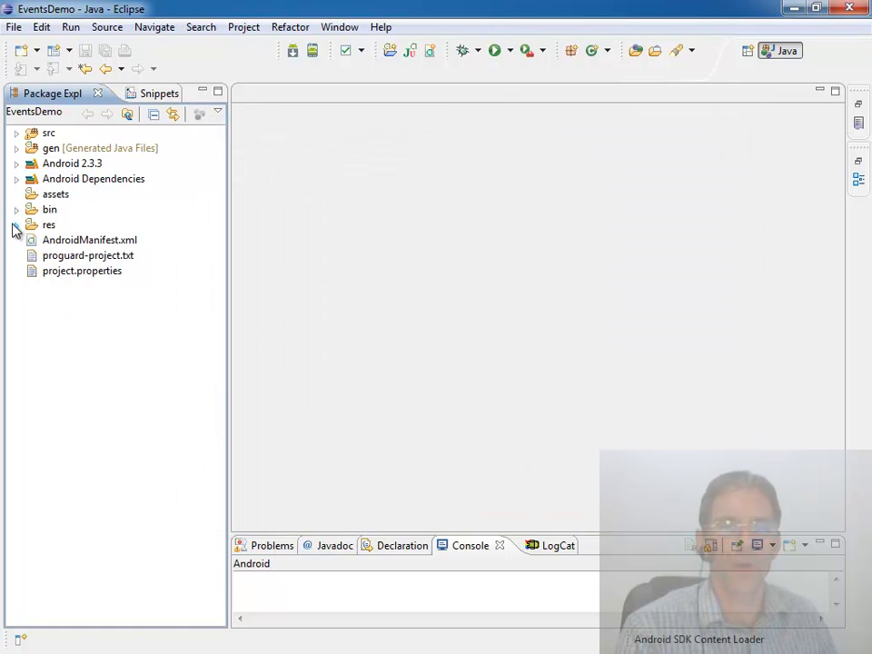
{"action": "double_click", "coordinate": [95, 316]}
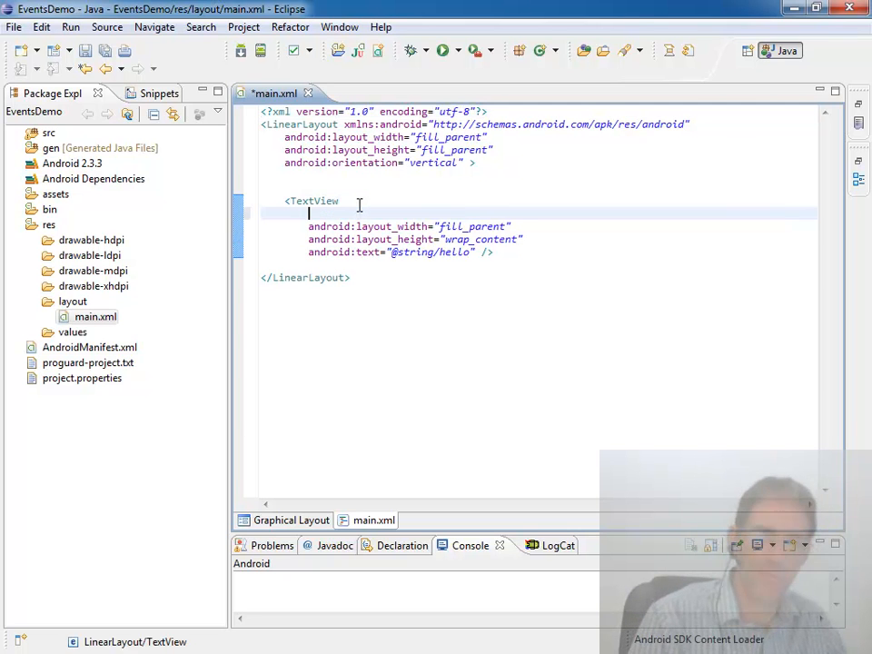
Give the TextView android:id="@+id/tvResults" and remove its hello text attribute
{"action": "type", "text": "android"}
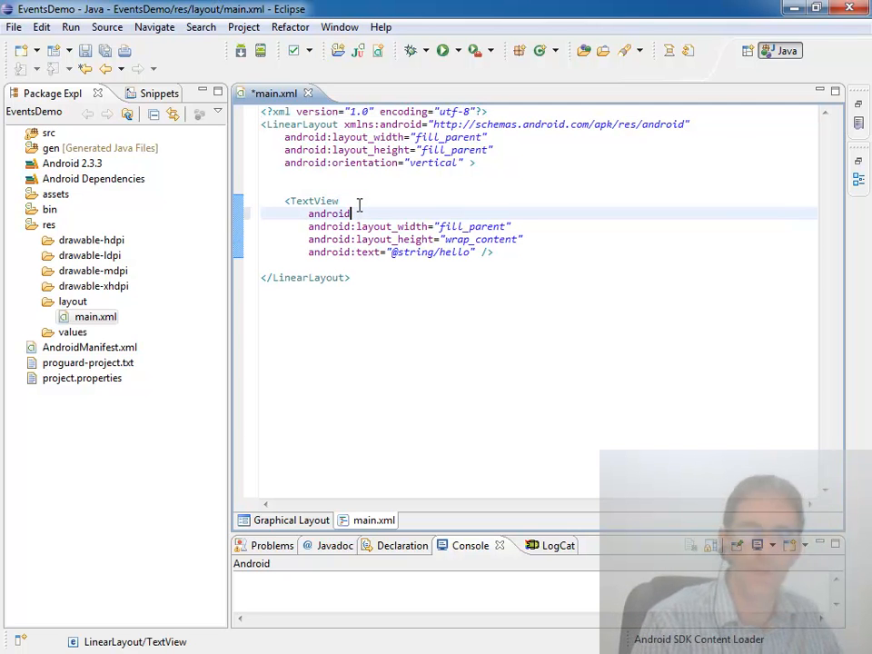
{"action": "type", "text": ":id"}
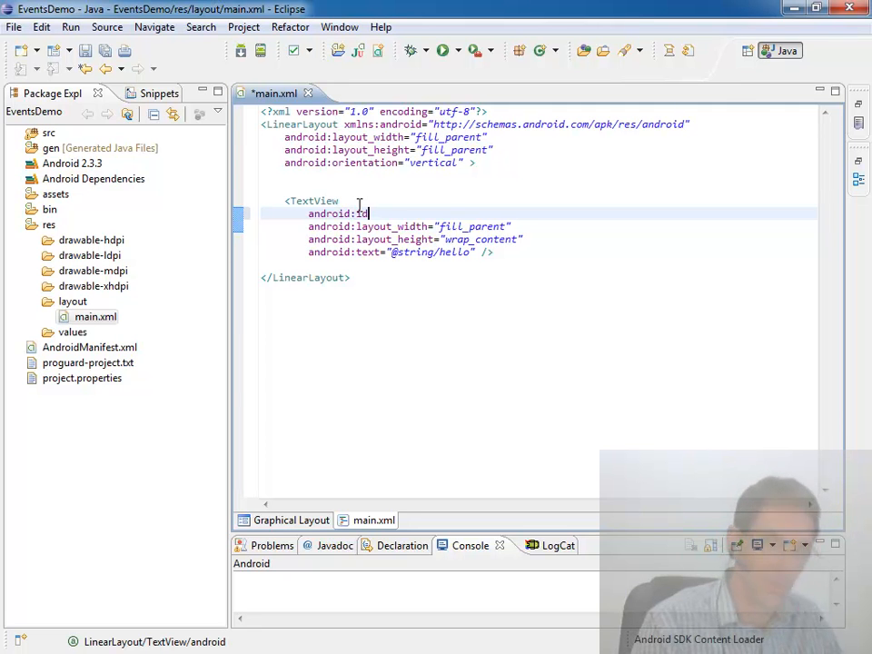
{"action": "type", "text": "=\""}
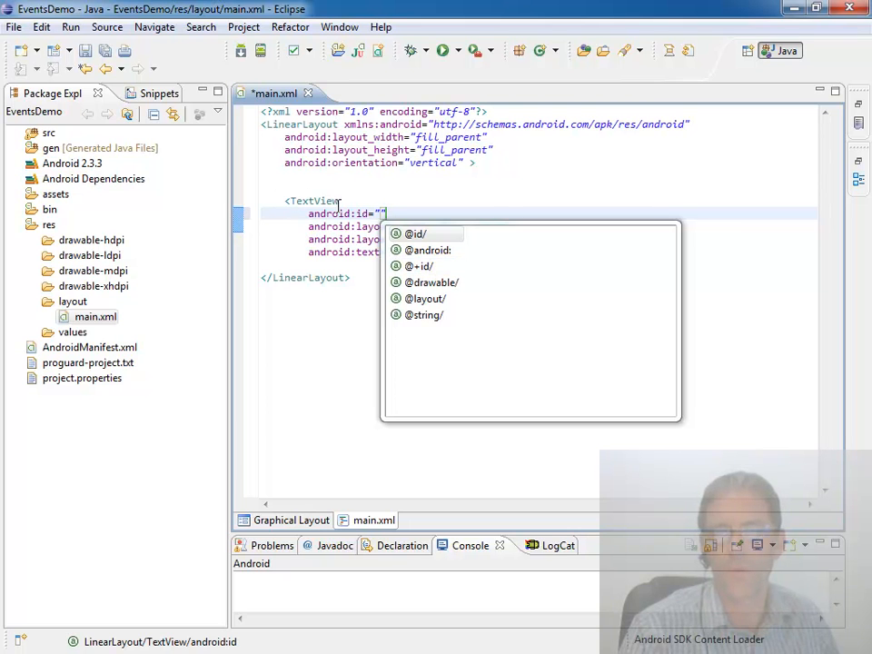
{"action": "mouse_move", "coordinate": [422, 265]}
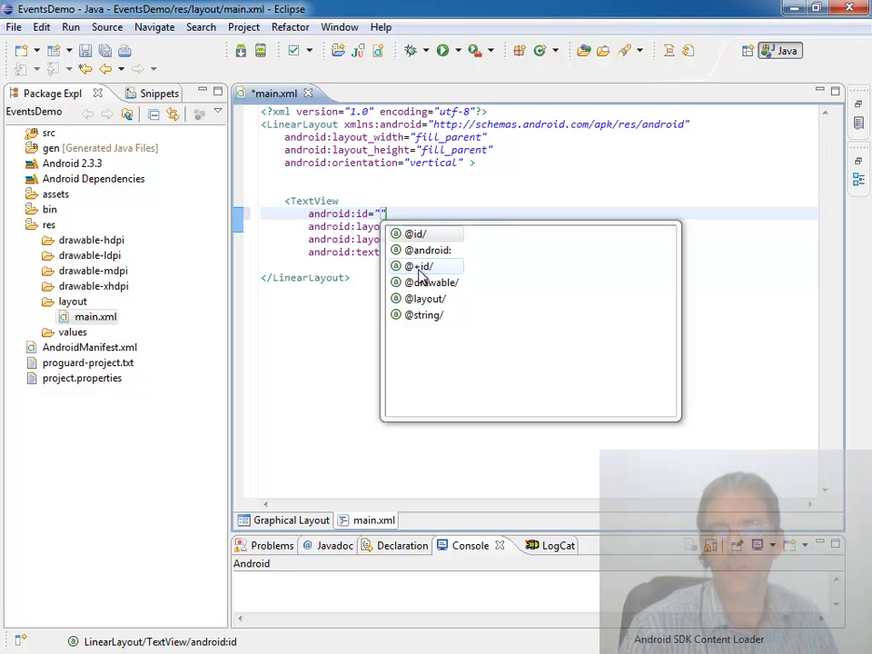
{"action": "left_click", "coordinate": [421, 265]}
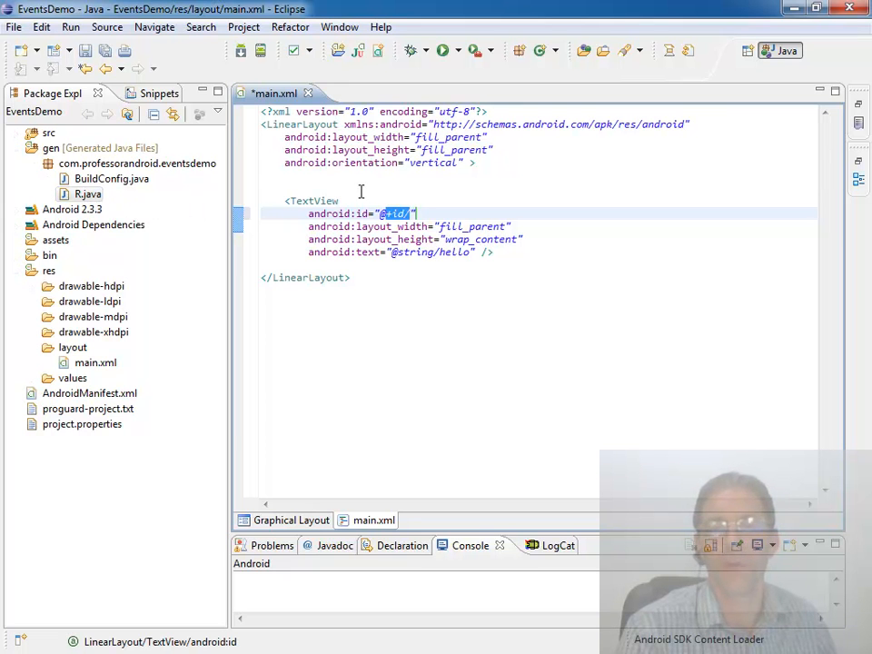
{"action": "mouse_move", "coordinate": [360, 226]}
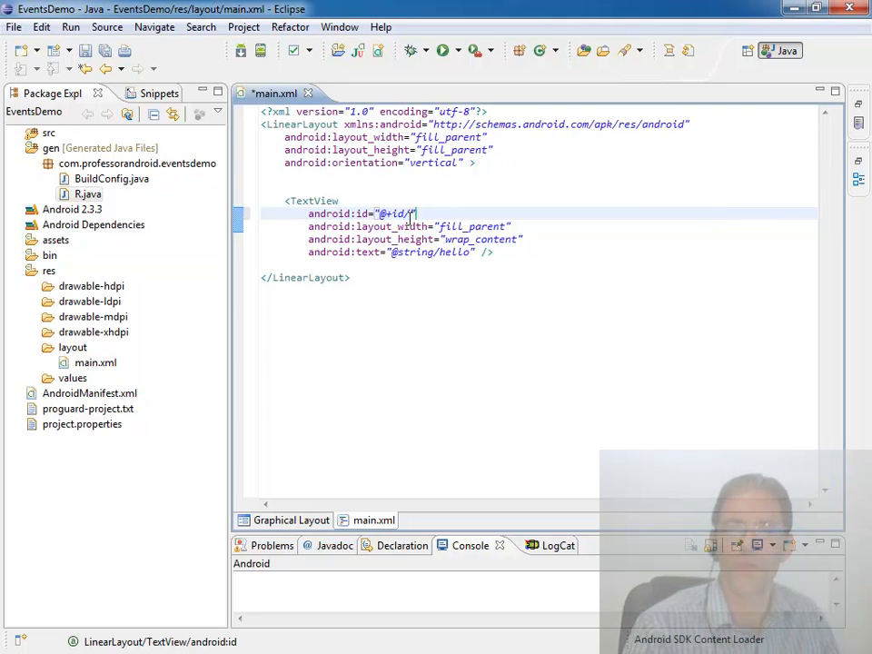
{"action": "type", "text": "tv"}
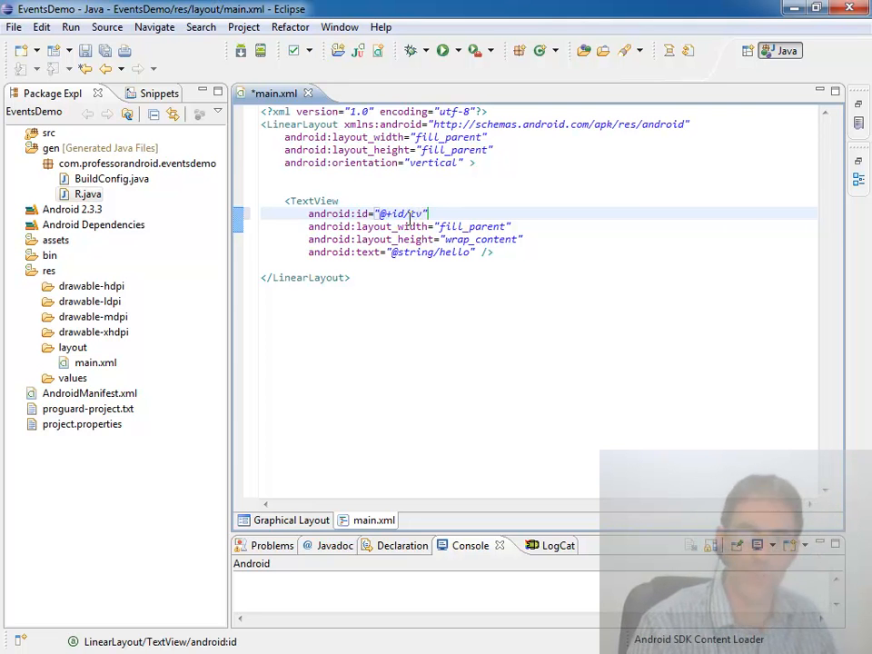
{"action": "type", "text": "REsults"}
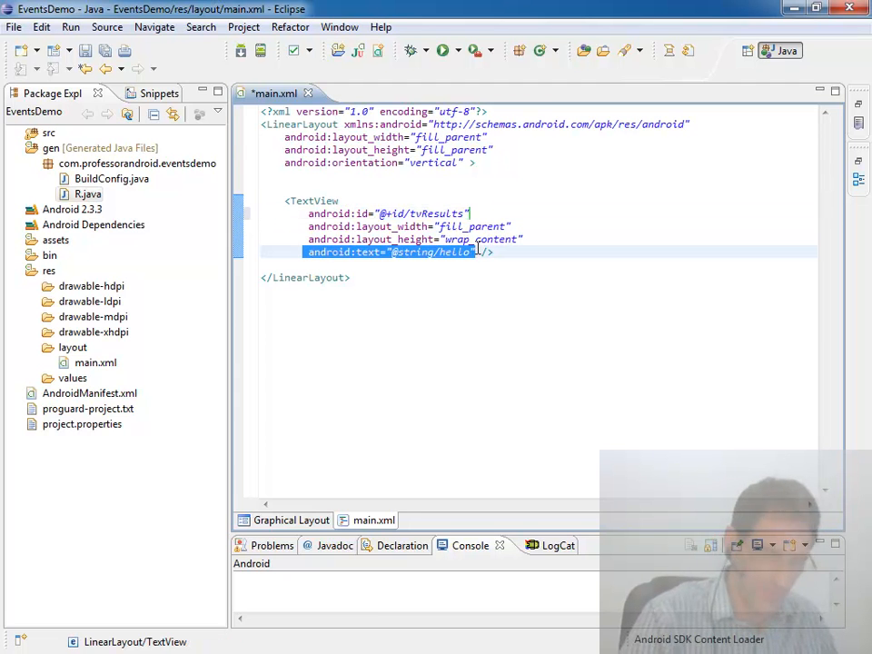
{"action": "key", "text": "Delete"}
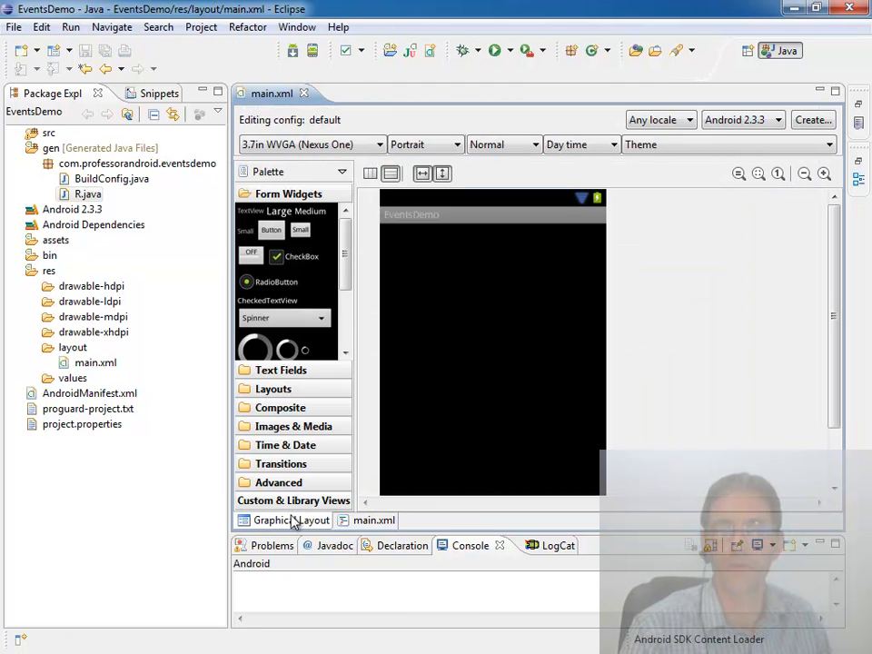
Place a Button under the text and set its layout width to match_parent
{"action": "left_click_drag", "start_coordinate": [271, 229], "coordinate": [403, 240]}
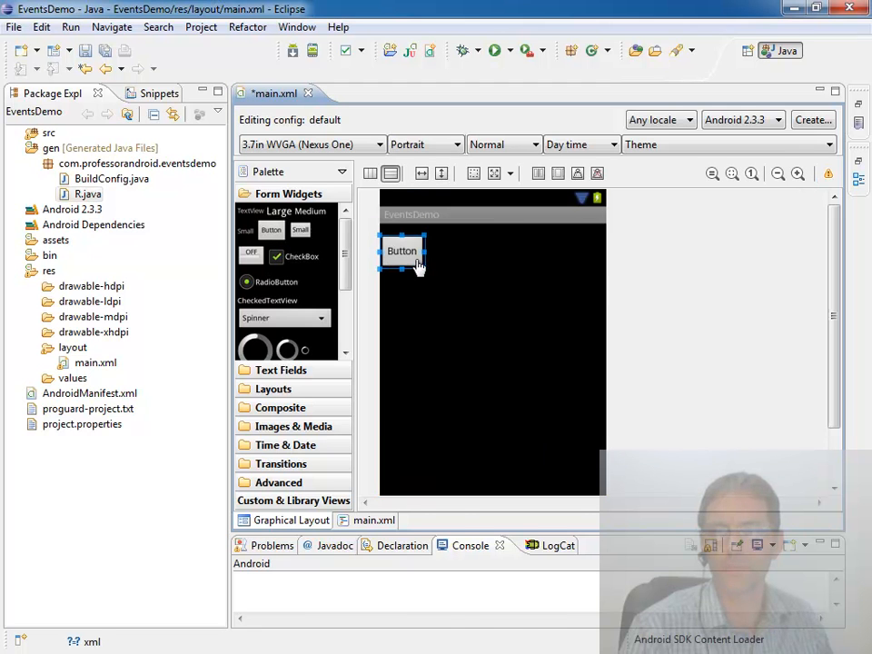
{"action": "right_click", "coordinate": [401, 251]}
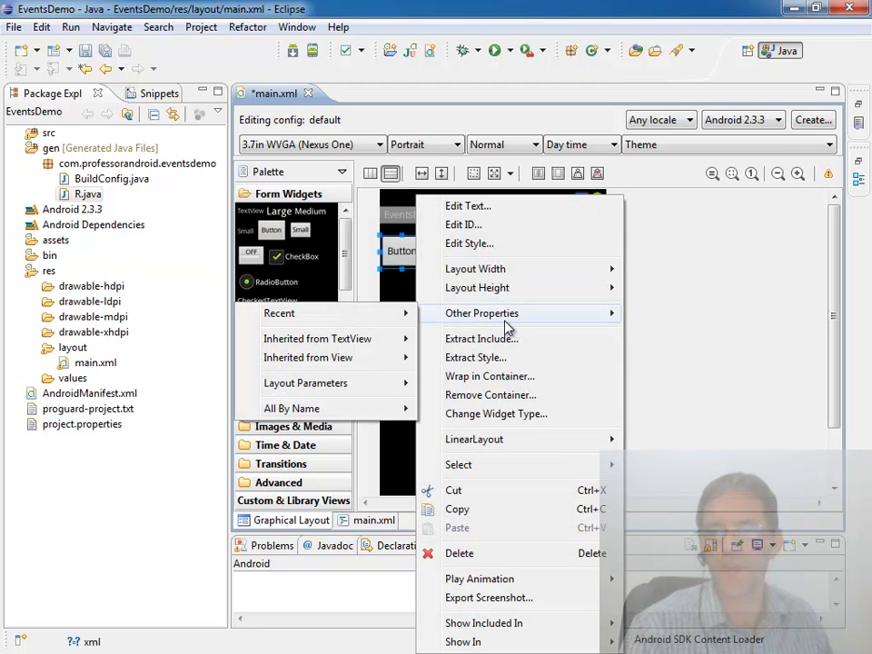
{"action": "mouse_move", "coordinate": [476, 269]}
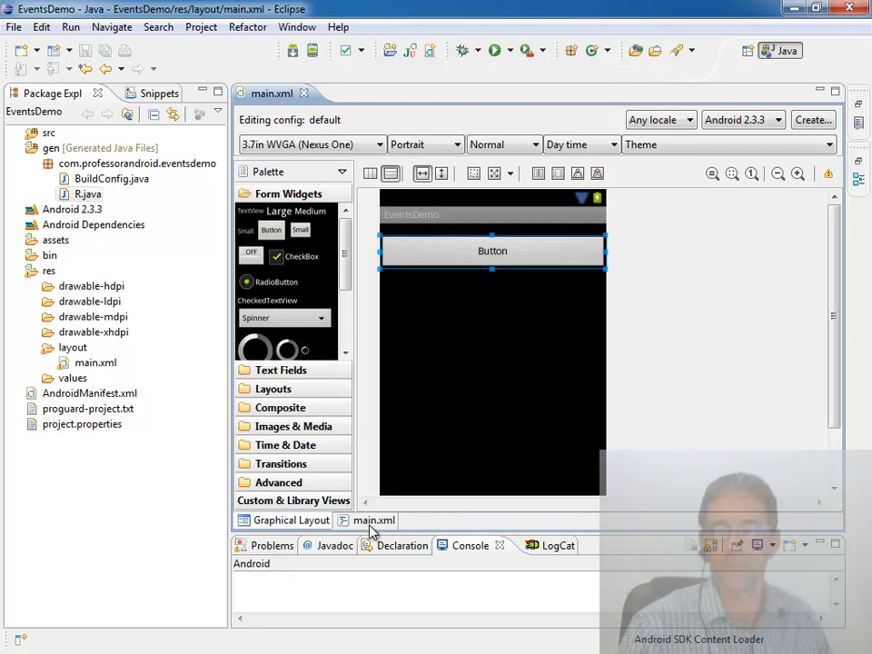
{"action": "left_click", "coordinate": [374, 520]}
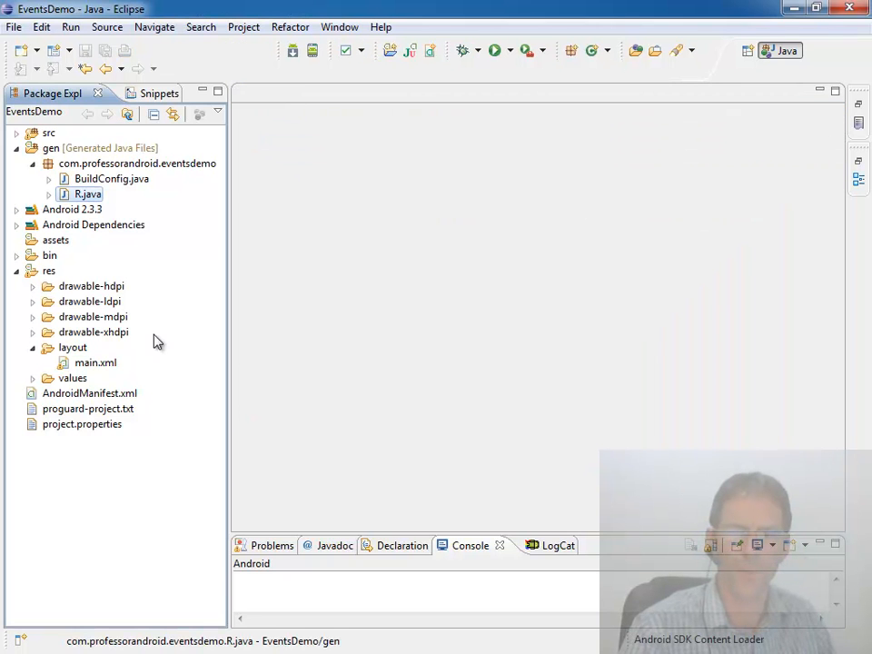
Reopen main.xml and set the Button's text to "Click Me" and its id to btnXML
{"action": "double_click", "coordinate": [94, 363]}
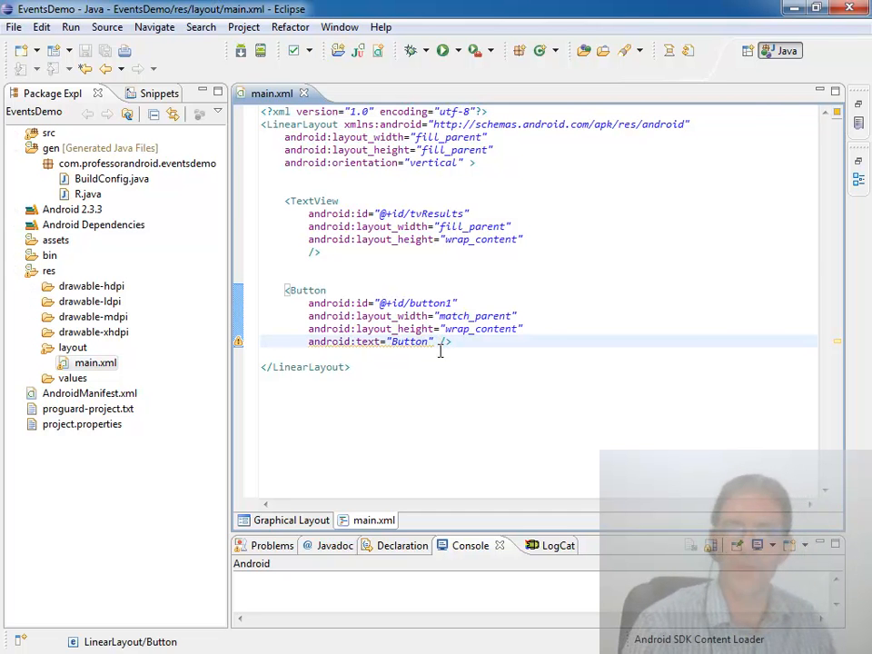
{"action": "double_click", "coordinate": [411, 341]}
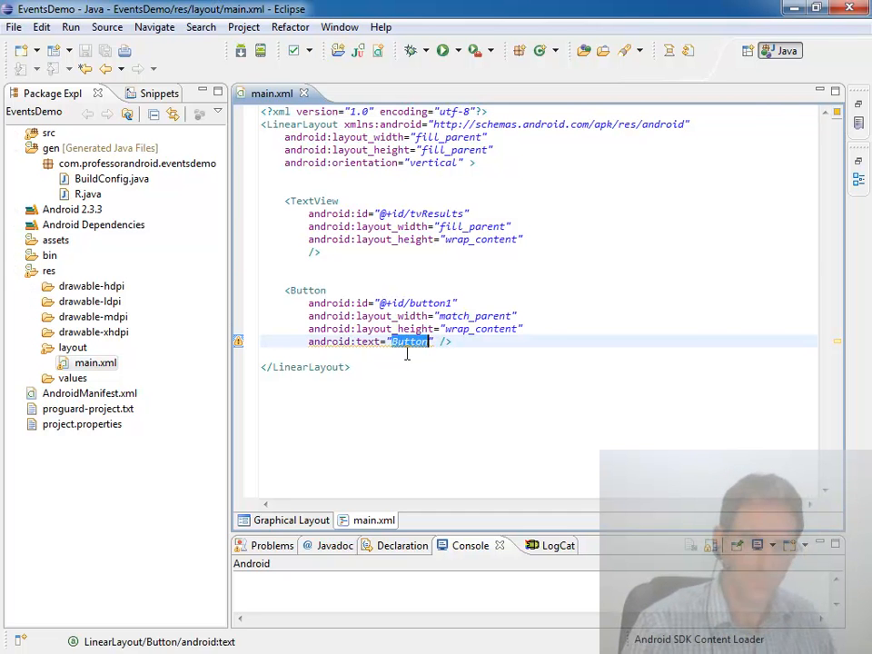
{"action": "type", "text": "Click Me"}
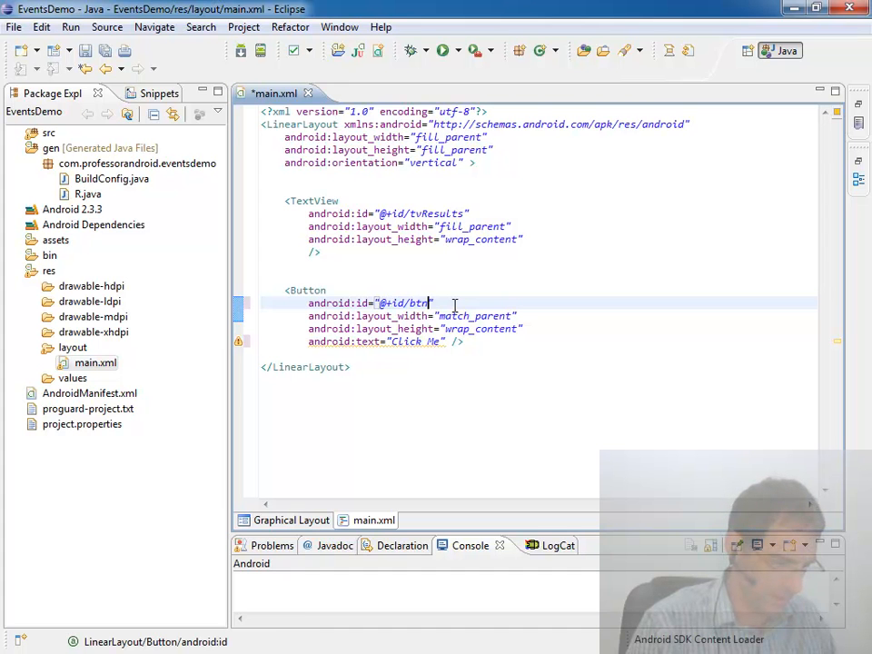
{"action": "type", "text": "XML"}
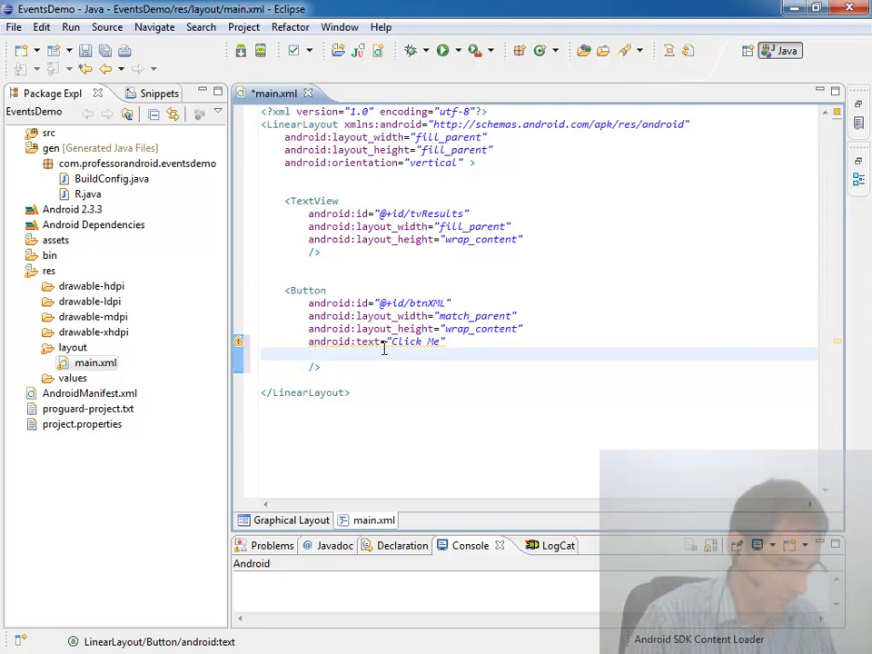
Add android:onClick="btnXML_OnClick" to the Button
{"action": "type", "text": "android:onClick=\""}
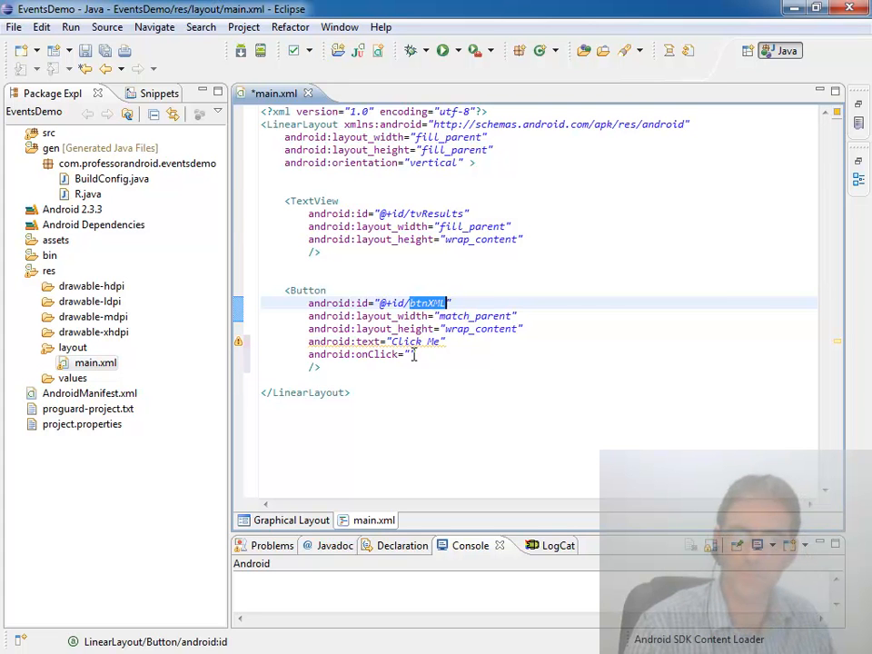
{"action": "type", "text": "btnXML_"}
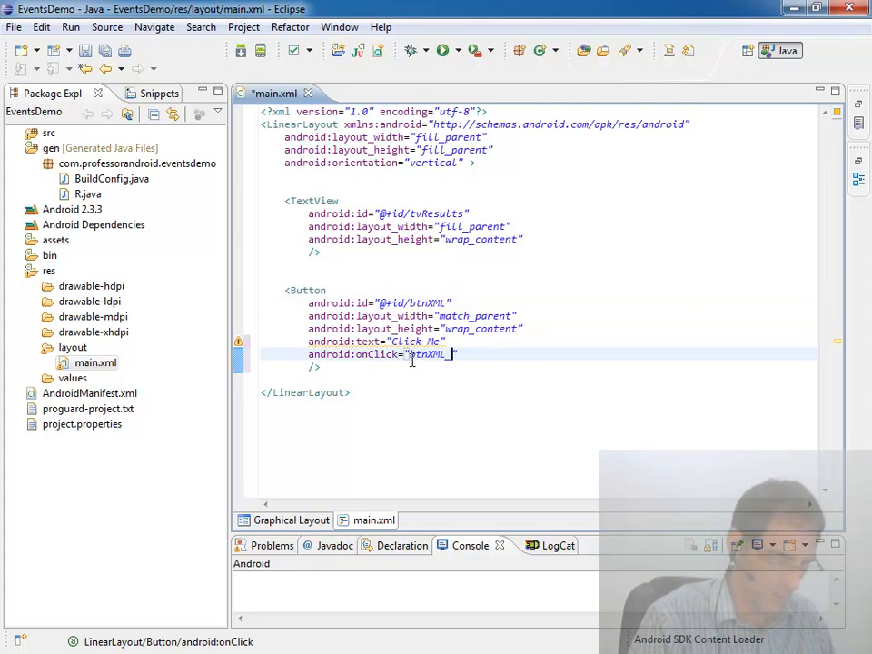
{"action": "type", "text": "Onc"}
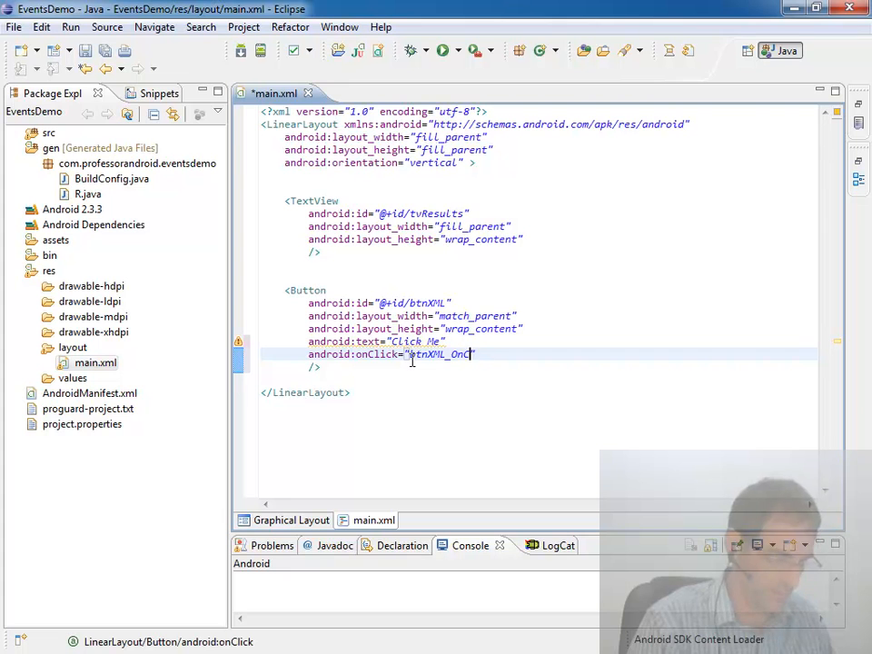
{"action": "type", "text": "lick"}
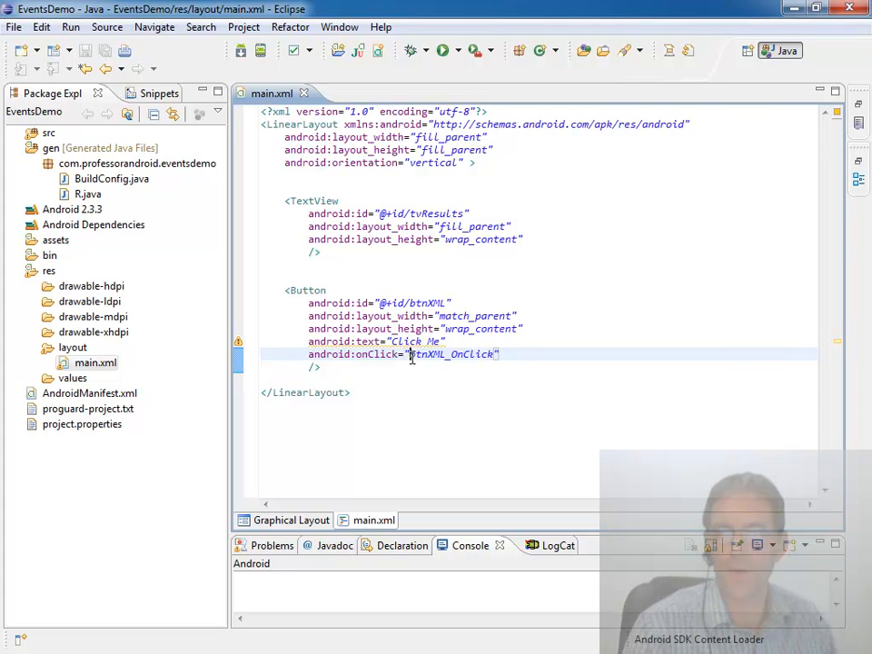
Write an empty public void btnXML_OnClick(View v) method below onCreate in MainActivity.java
{"action": "double_click", "coordinate": [450, 354]}
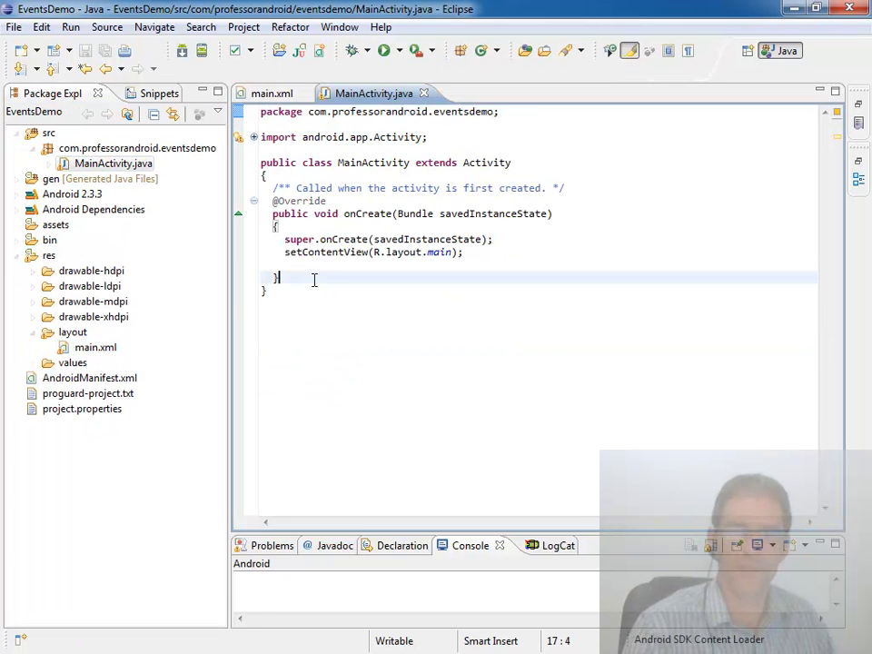
{"action": "type", "text": "publi"}
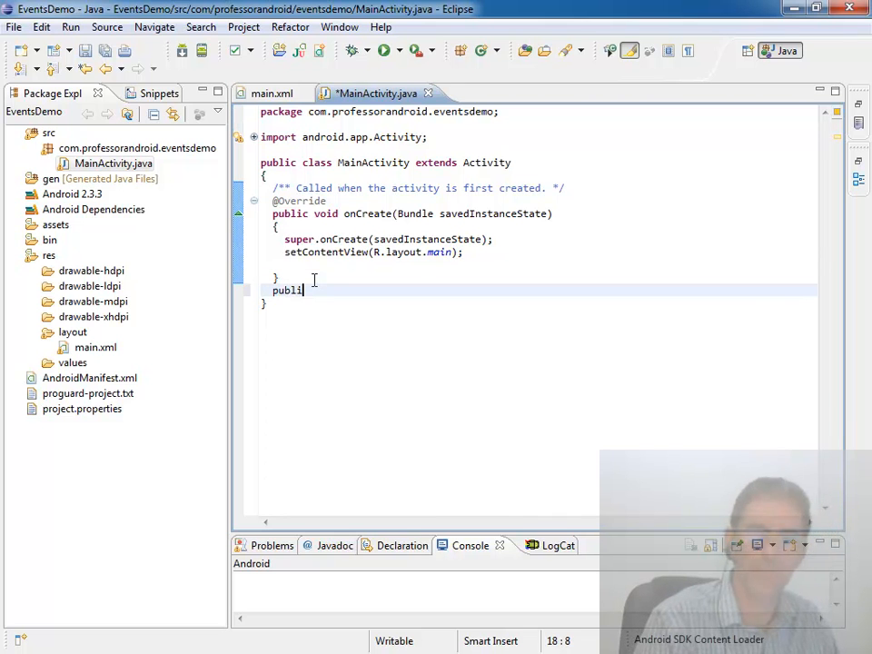
{"action": "type", "text": "c"}
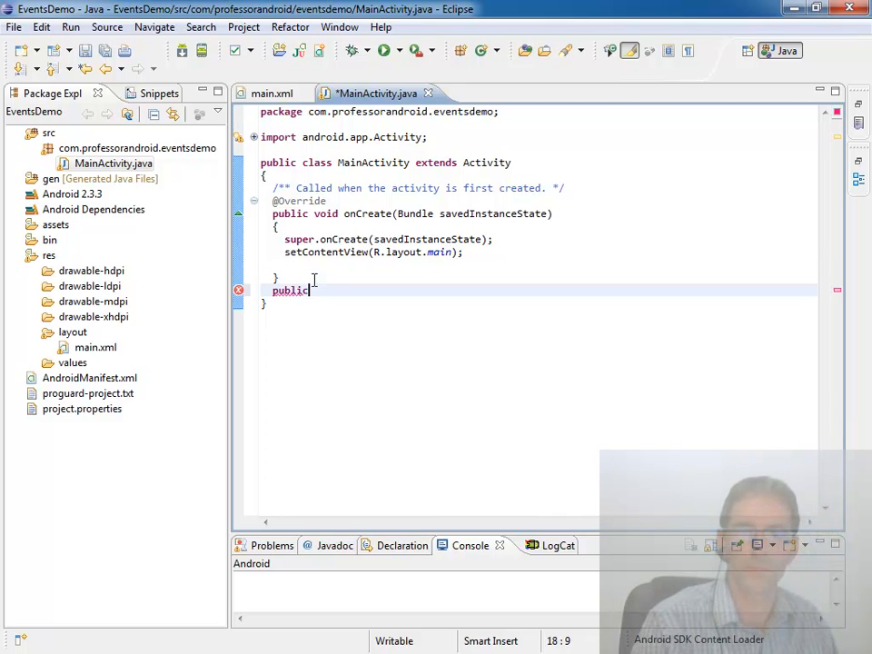
{"action": "type", "text": "void"}
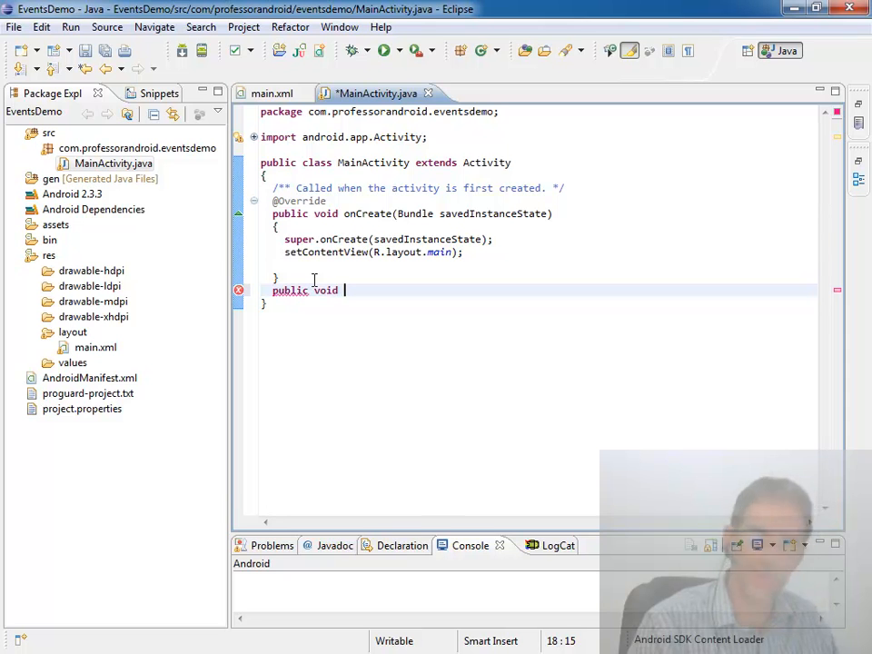
{"action": "type", "text": "btnXML_OnClick"}
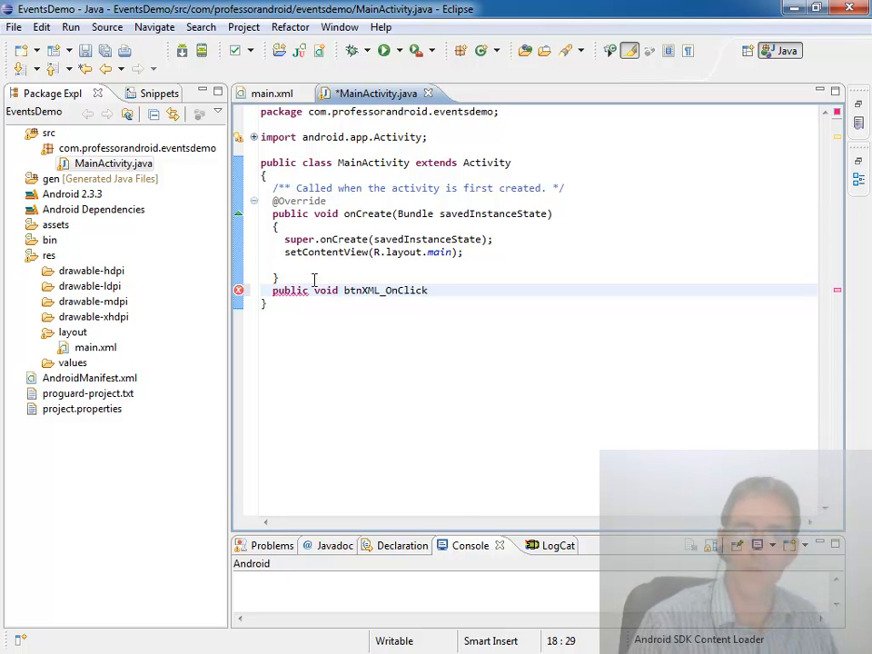
{"action": "type", "text": "(View v"}
{"action": "type", "text": "{"}
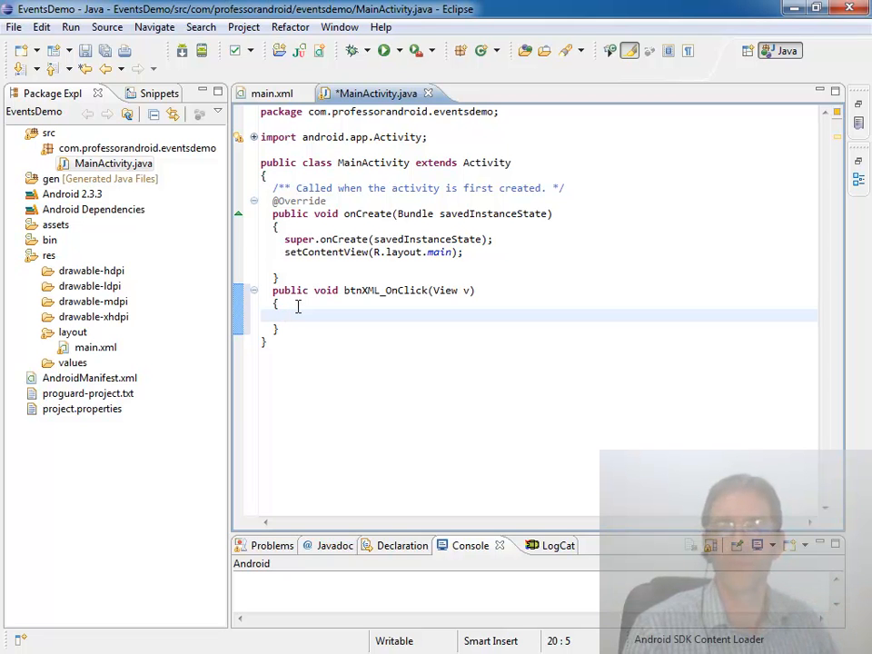
{"action": "left_click", "coordinate": [271, 92]}
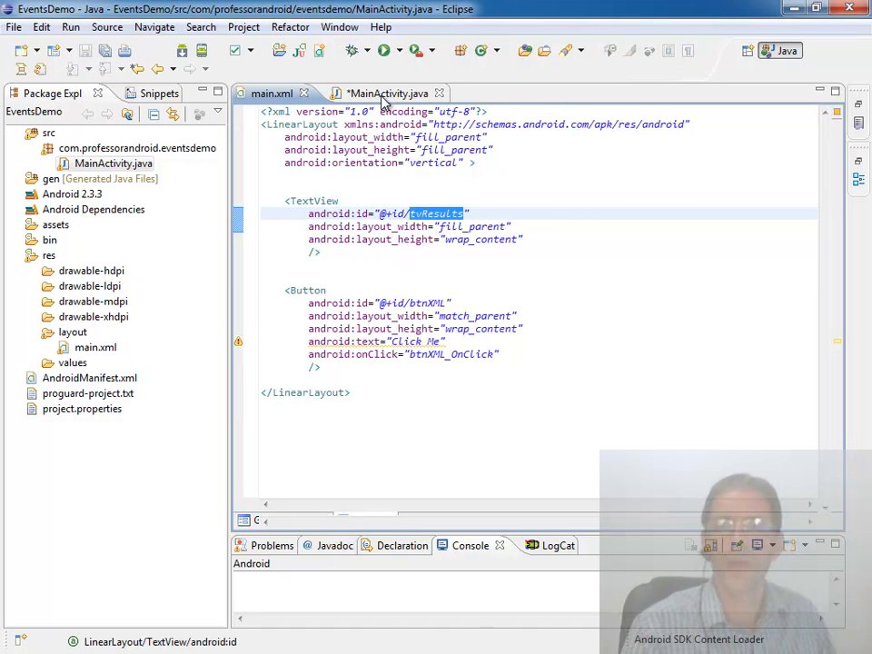
Insert a TextView tvResults = findViewById(R.id.tvResults) lookup from the snippet into the handler
{"action": "left_click", "coordinate": [378, 93]}
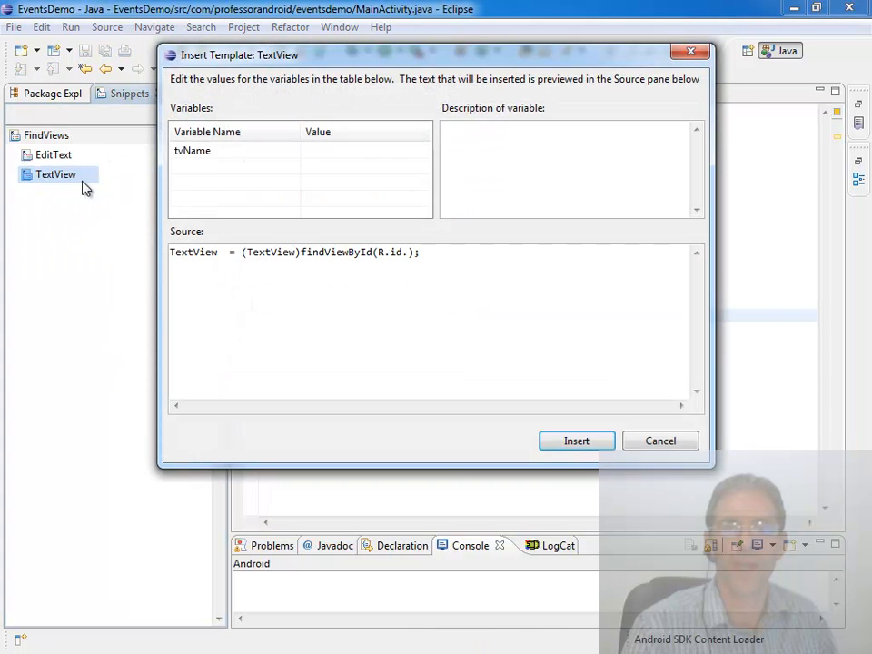
{"action": "type", "text": "tvResults"}
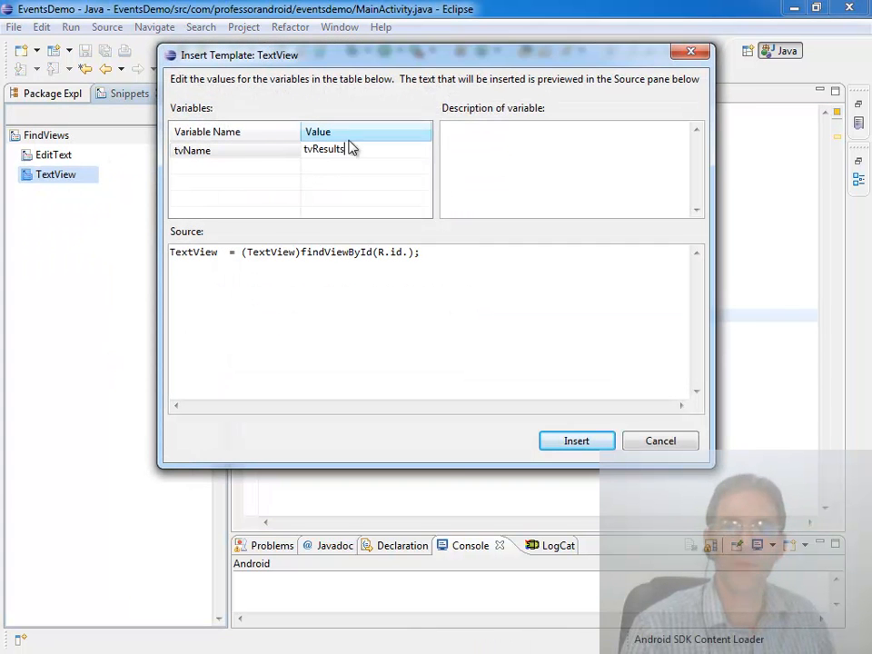
{"action": "left_click", "coordinate": [576, 442]}
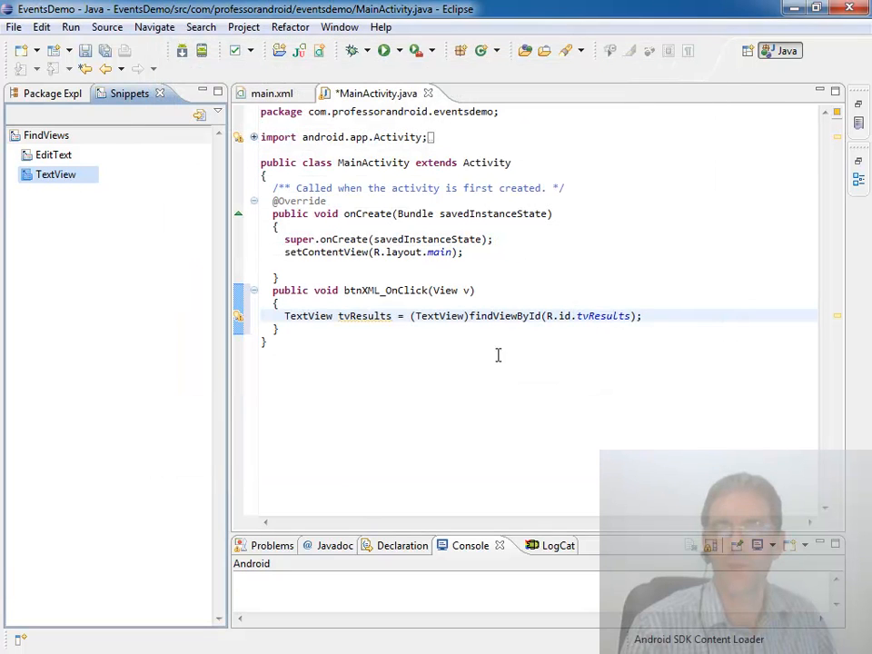
{"action": "left_click", "coordinate": [647, 316]}
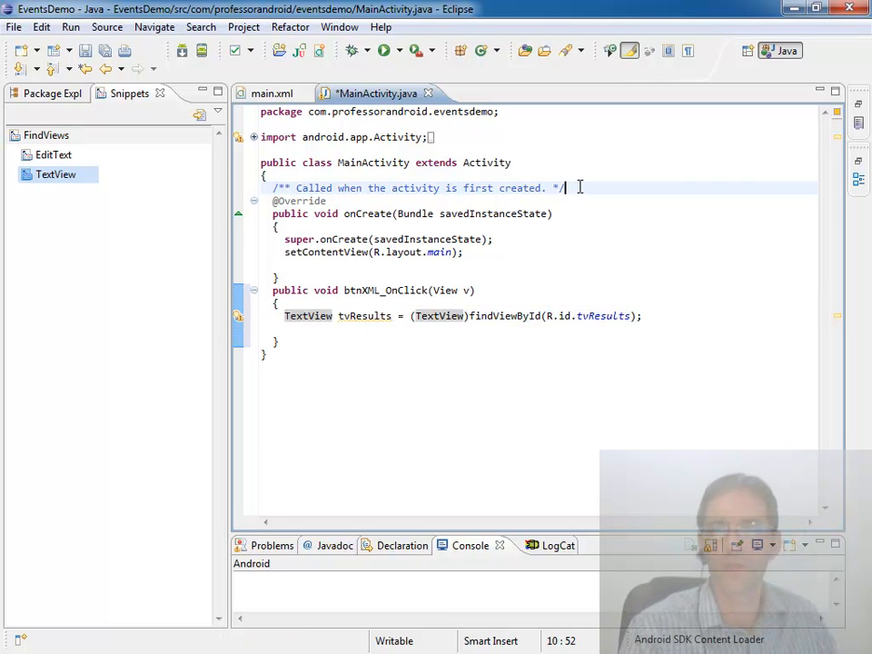
Declare a private TextView tvResults field and move the findViewById lookup line into onCreate
{"action": "type", "text": "proiva"}
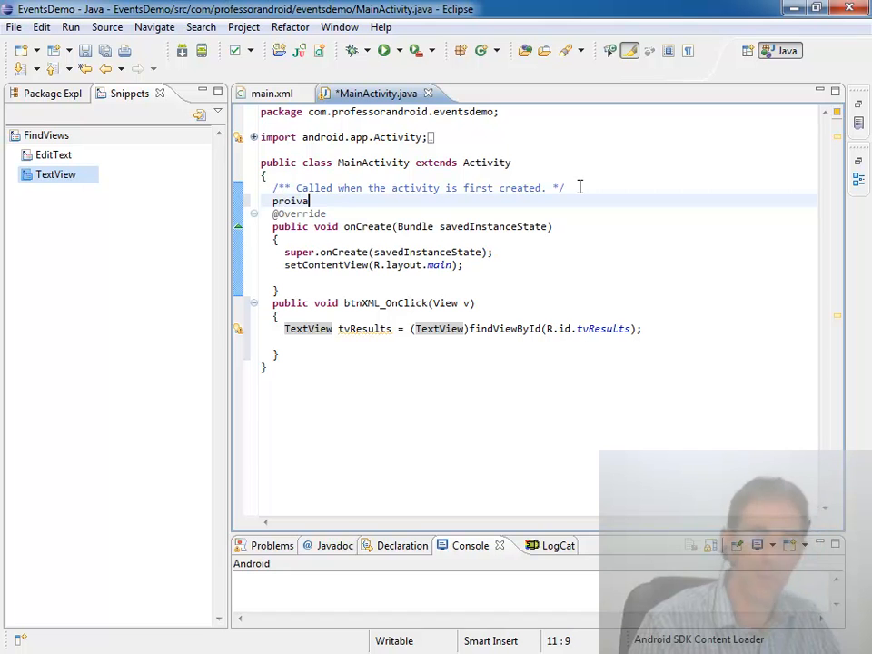
{"action": "key", "text": "BackSpace"}
{"action": "type", "text": "te TextView tvResults"}
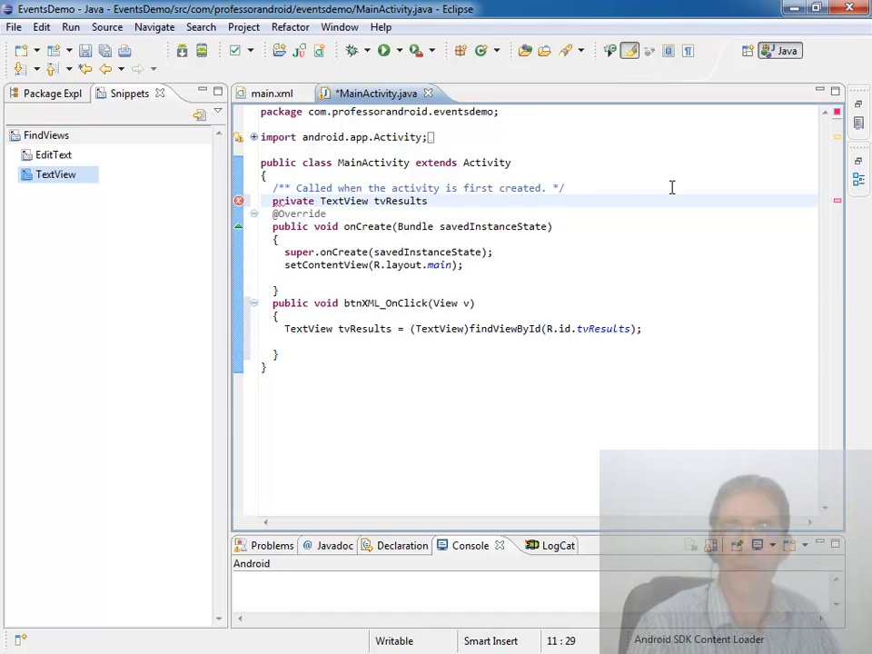
{"action": "type", "text": ";"}
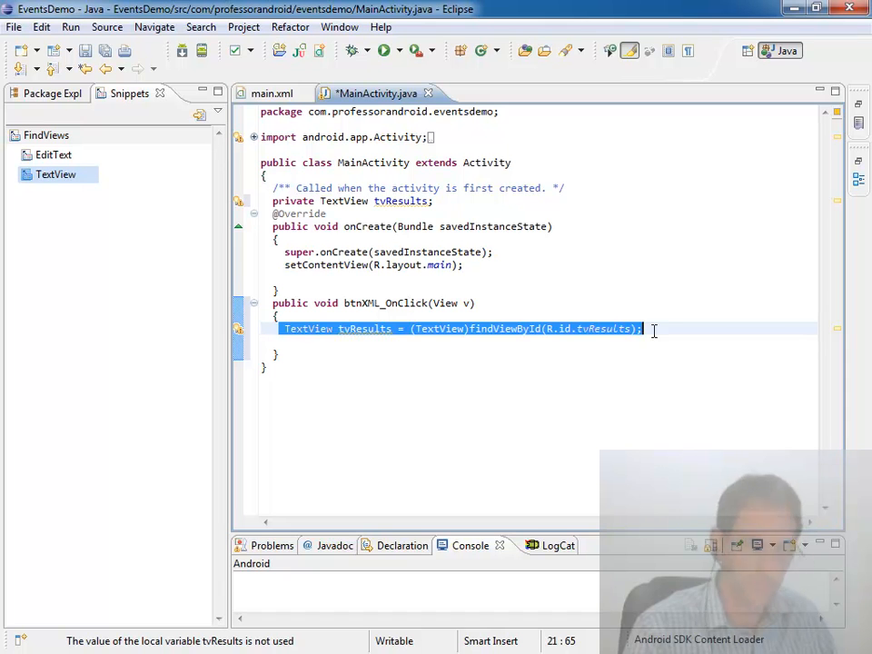
{"action": "key", "text": "Delete"}
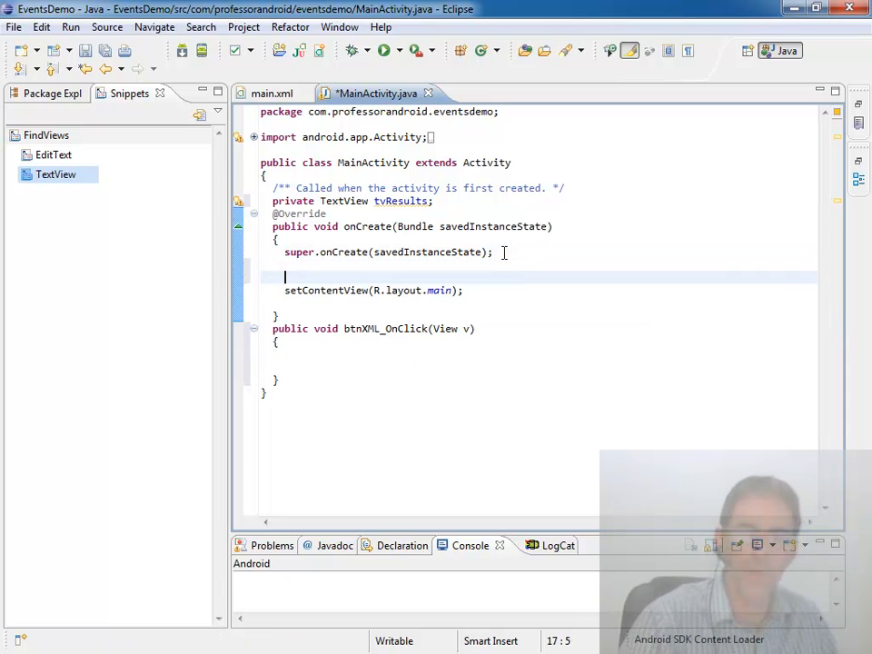
{"action": "type", "text": "TextView tvResults = (TextView)findViewById(R.id.tvResults);"}
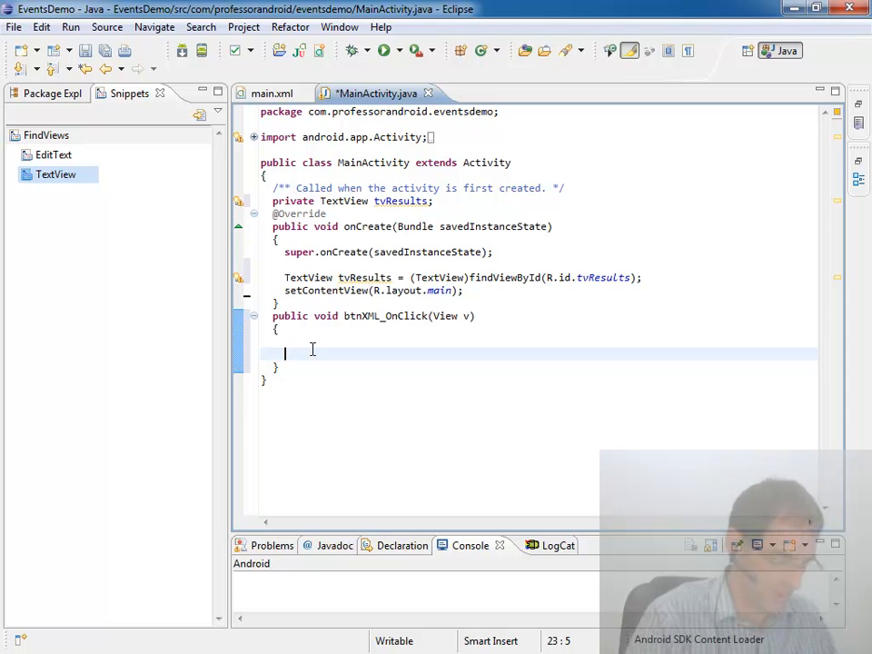
Make btnXML_OnClick call tvResults.setText("XML BUTTON EVENT") and save MainActivity
{"action": "type", "text": "tv"}
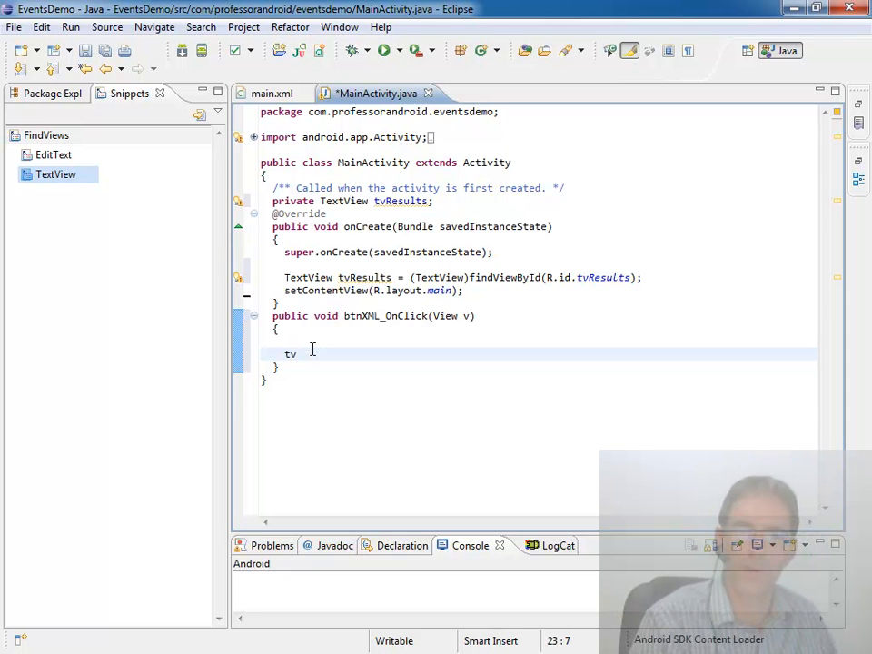
{"action": "type", "text": "Results.set"}
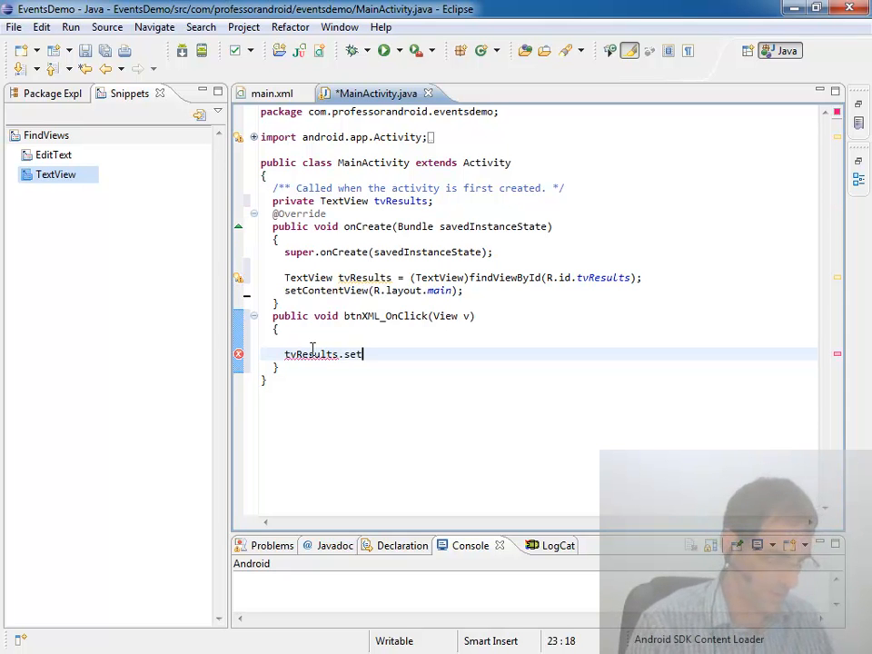
{"action": "type", "text": "t(\""}
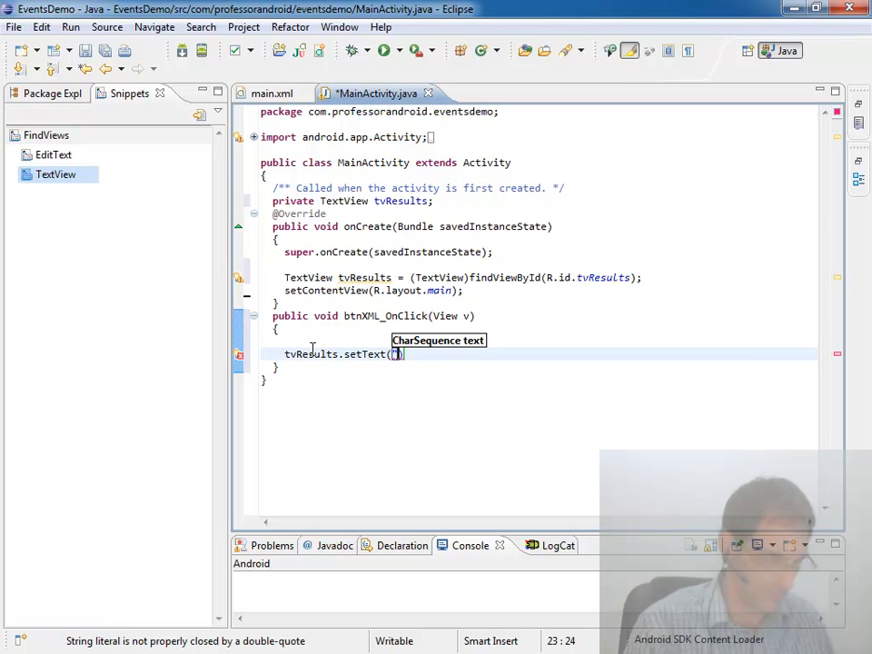
{"action": "type", "text": "XML"}
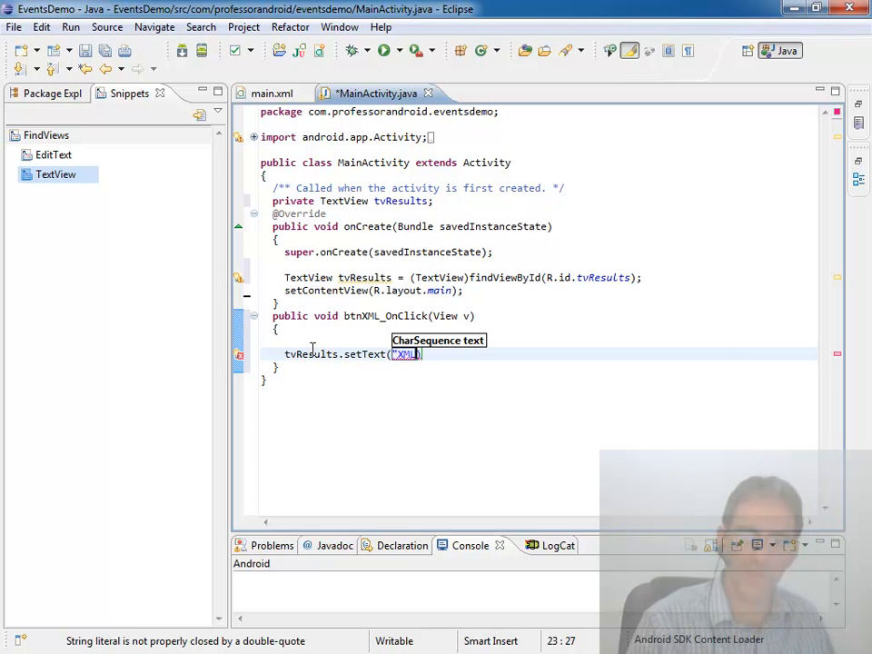
{"action": "type", "text": "_BUTTO"}
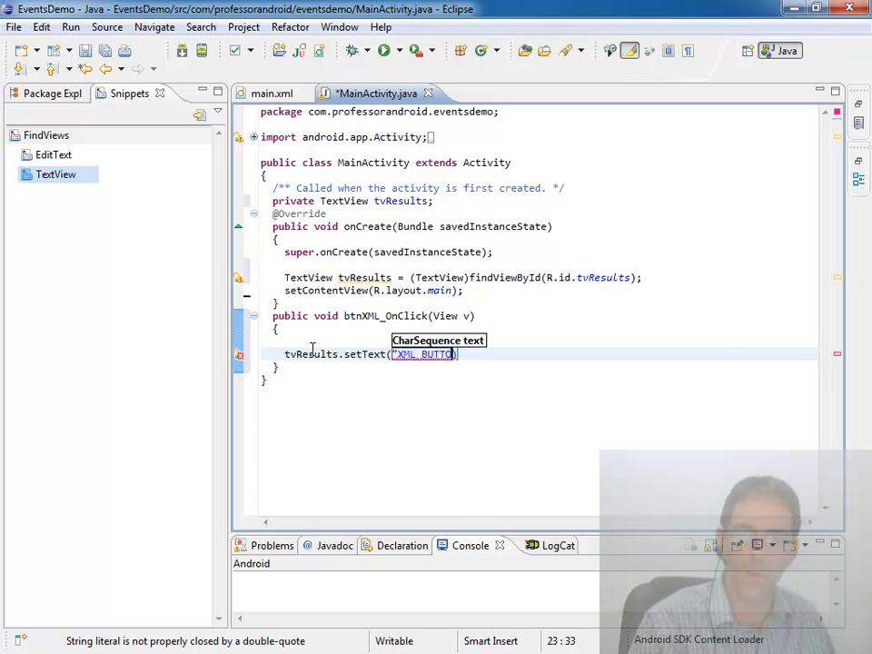
{"action": "type", "text": "N_EVENTS"}
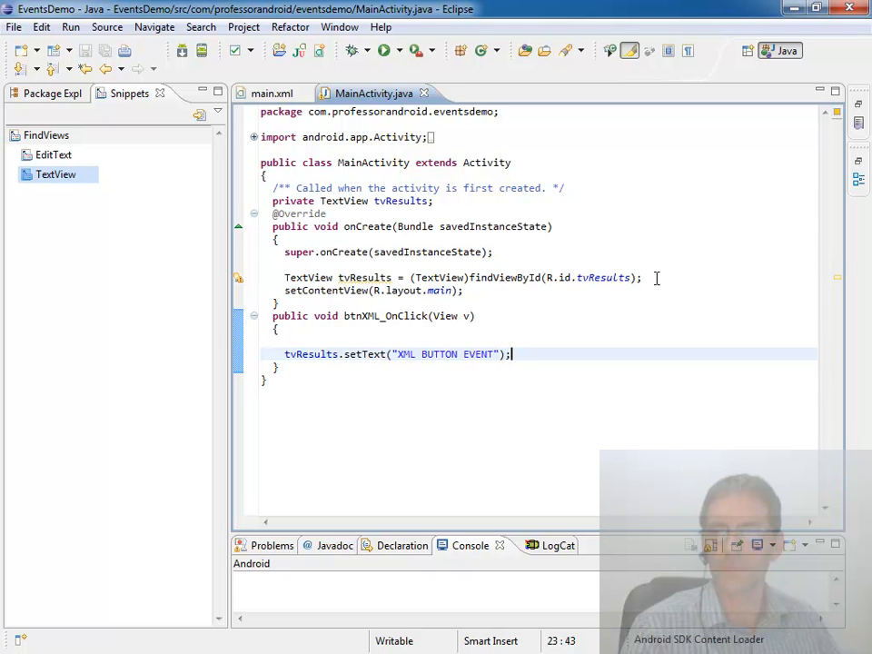
{"action": "left_click", "coordinate": [642, 276]}
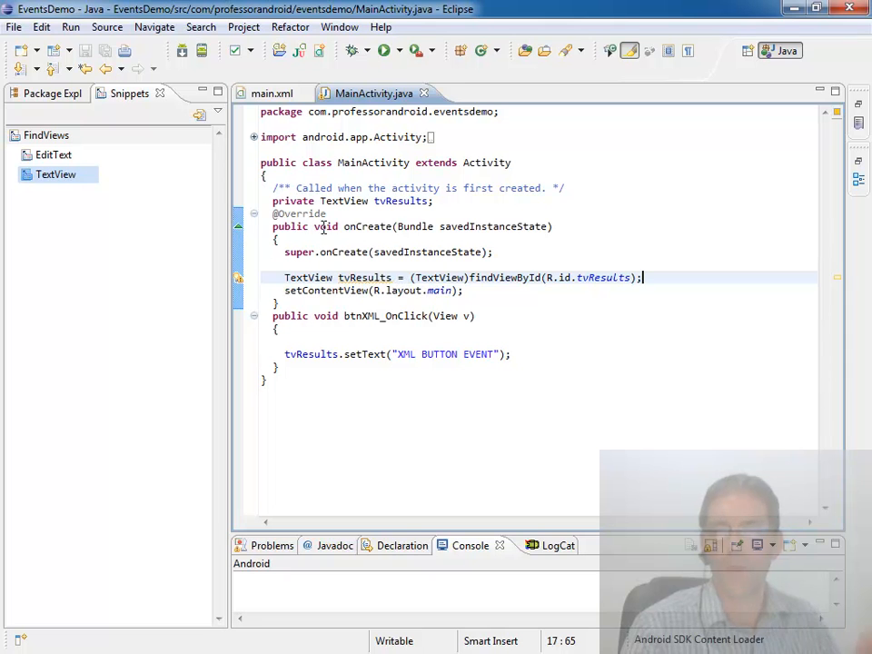
Drop the TextView type so onCreate assigns the tvResults field, then run EventsDemo in the emulator
{"action": "double_click", "coordinate": [345, 200]}
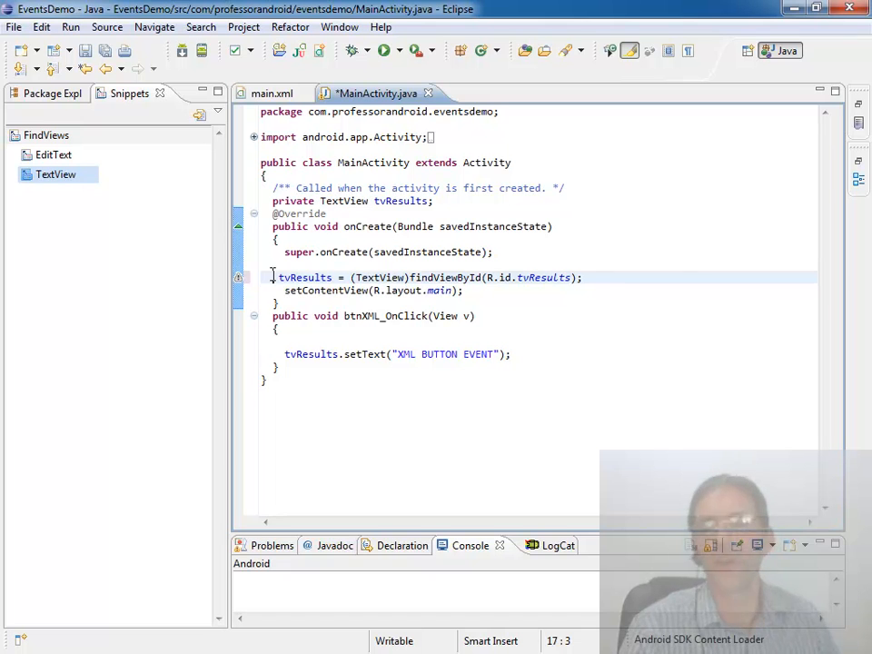
{"action": "left_click", "coordinate": [290, 277]}
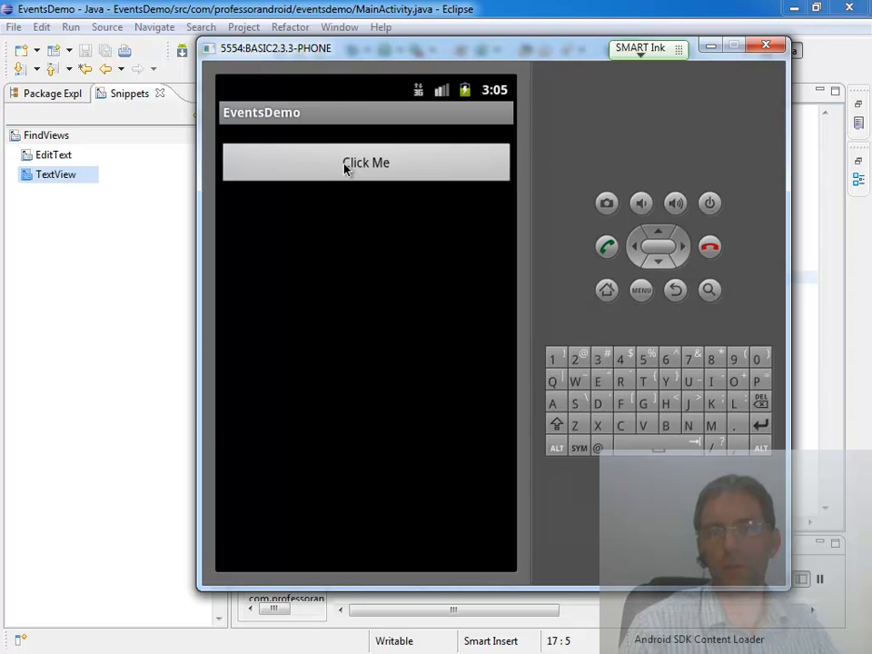
Press the Click Me button in the running EventsDemo app
{"action": "left_click", "coordinate": [367, 162]}
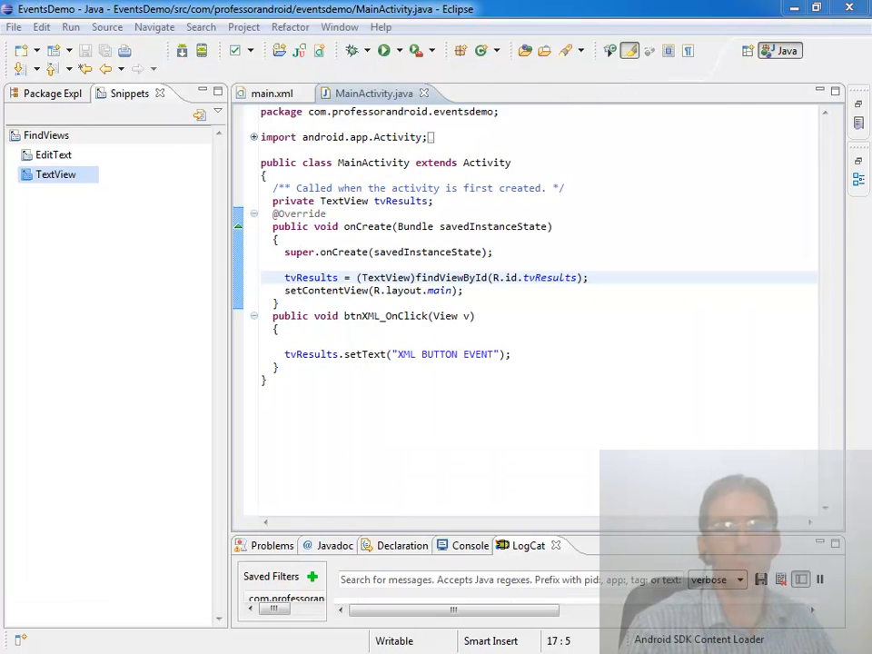
{"action": "mouse_move", "coordinate": [480, 536]}
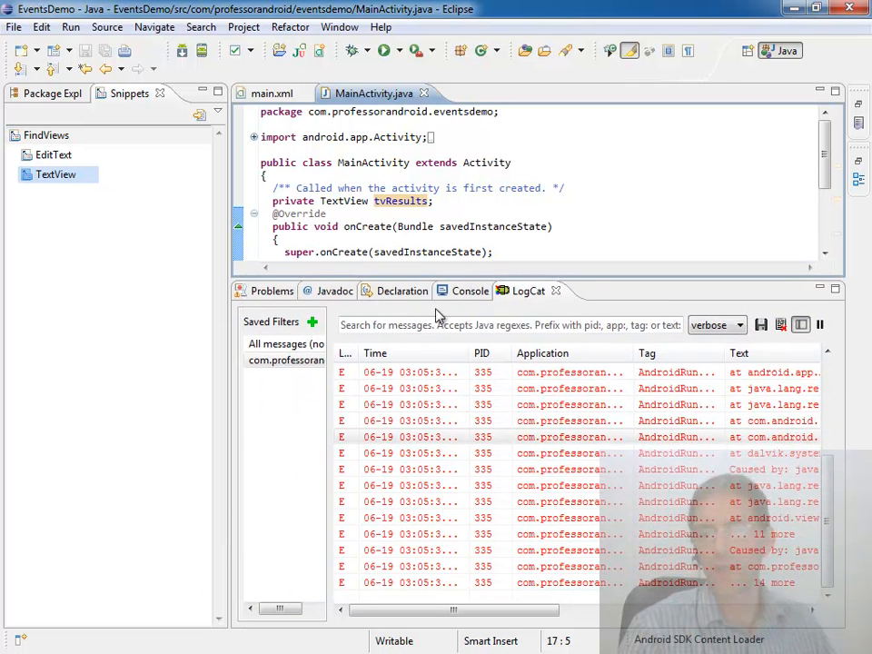
Maximize the LogCat view to read the FATAL EXCEPTION and NullPointerException stack trace
{"action": "double_click", "coordinate": [527, 291]}
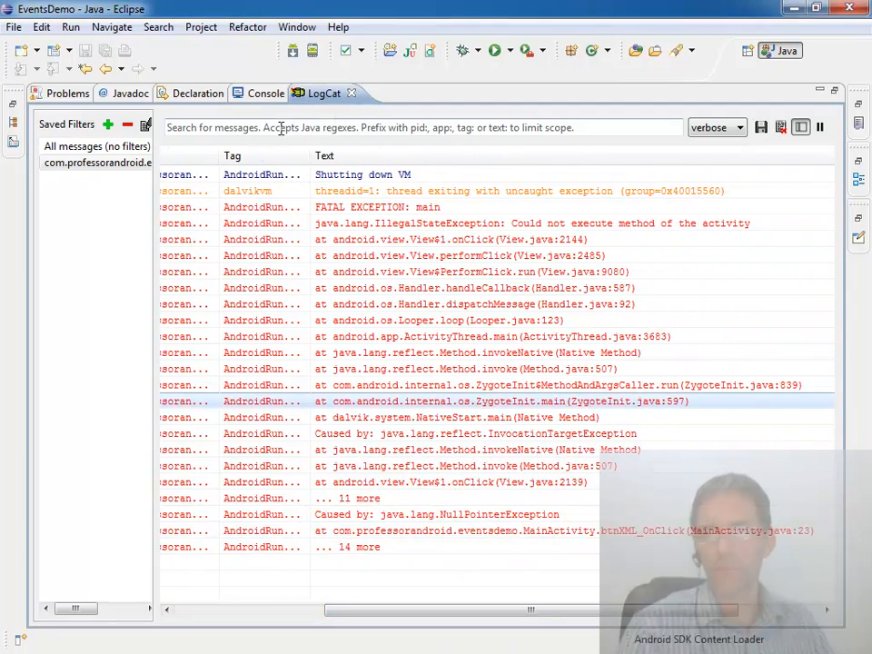
{"action": "mouse_move", "coordinate": [352, 94]}
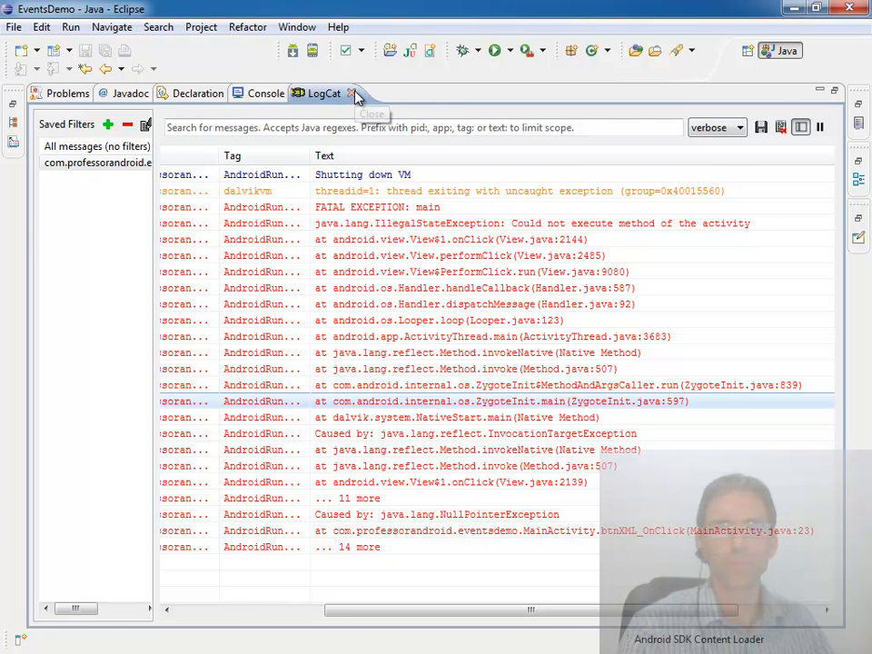